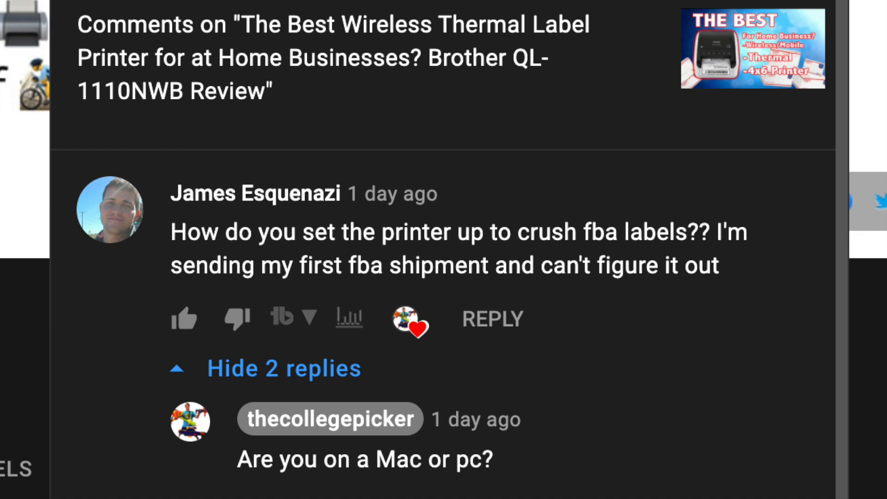
scroll(down, 3)
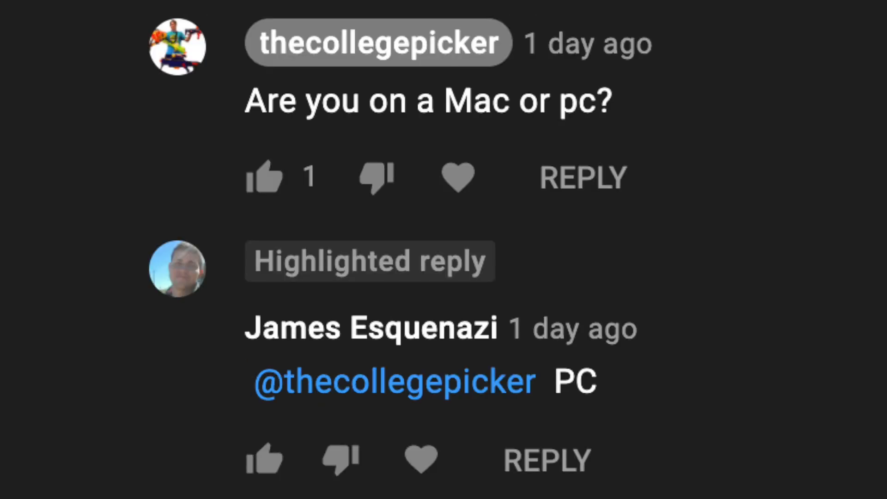